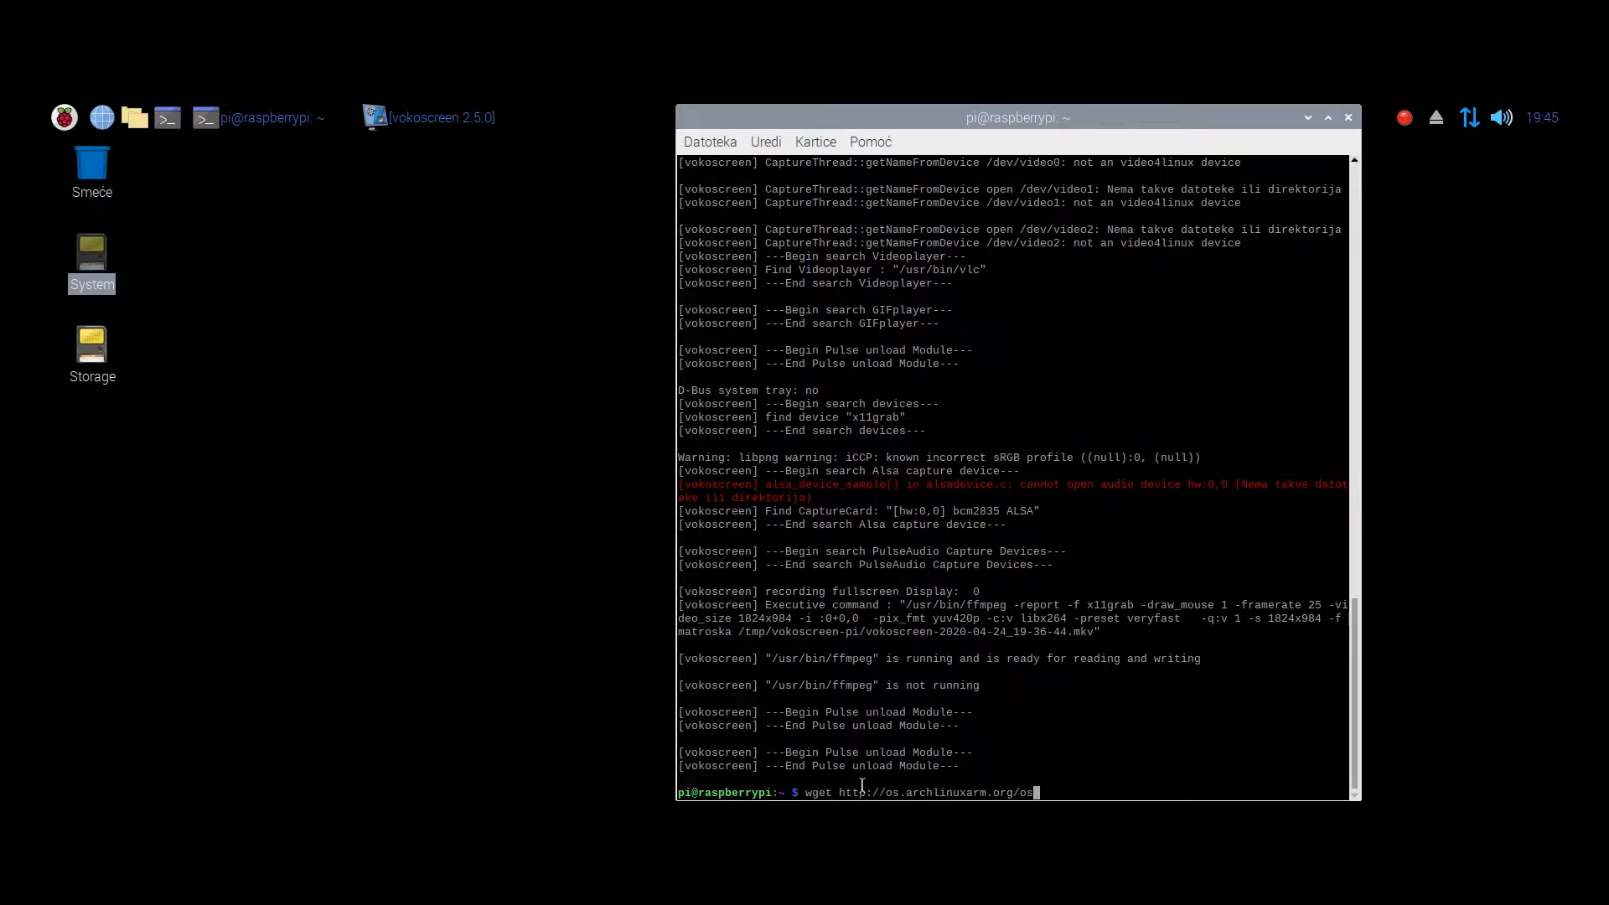
# Download ArchLinuxARM-rpi-3-latest.tar.gz with wget, then list block devices with lsblk
pyautogui.write('/ArchLinuxARM-rpi-3-latest.tar.gz')
pyautogui.press('Return')
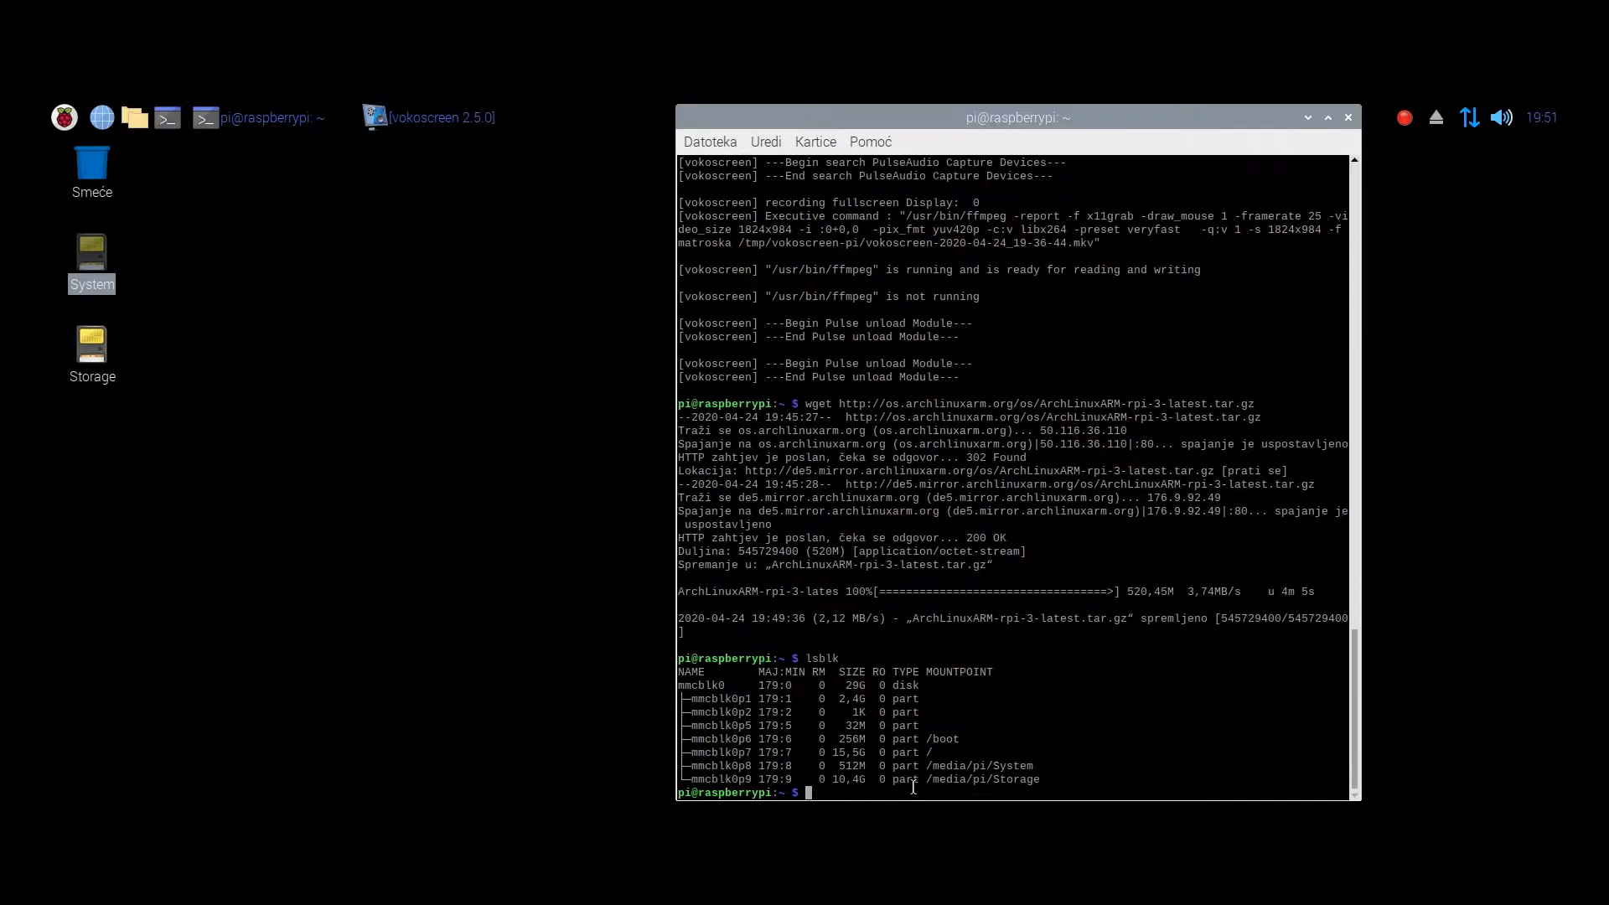
# Give /dev/sdb a new msdos partition label with parted, then repartition it with fdisk
pyautogui.write('sudo parted /dev/sdb --scirpt -- mklabel msdos')
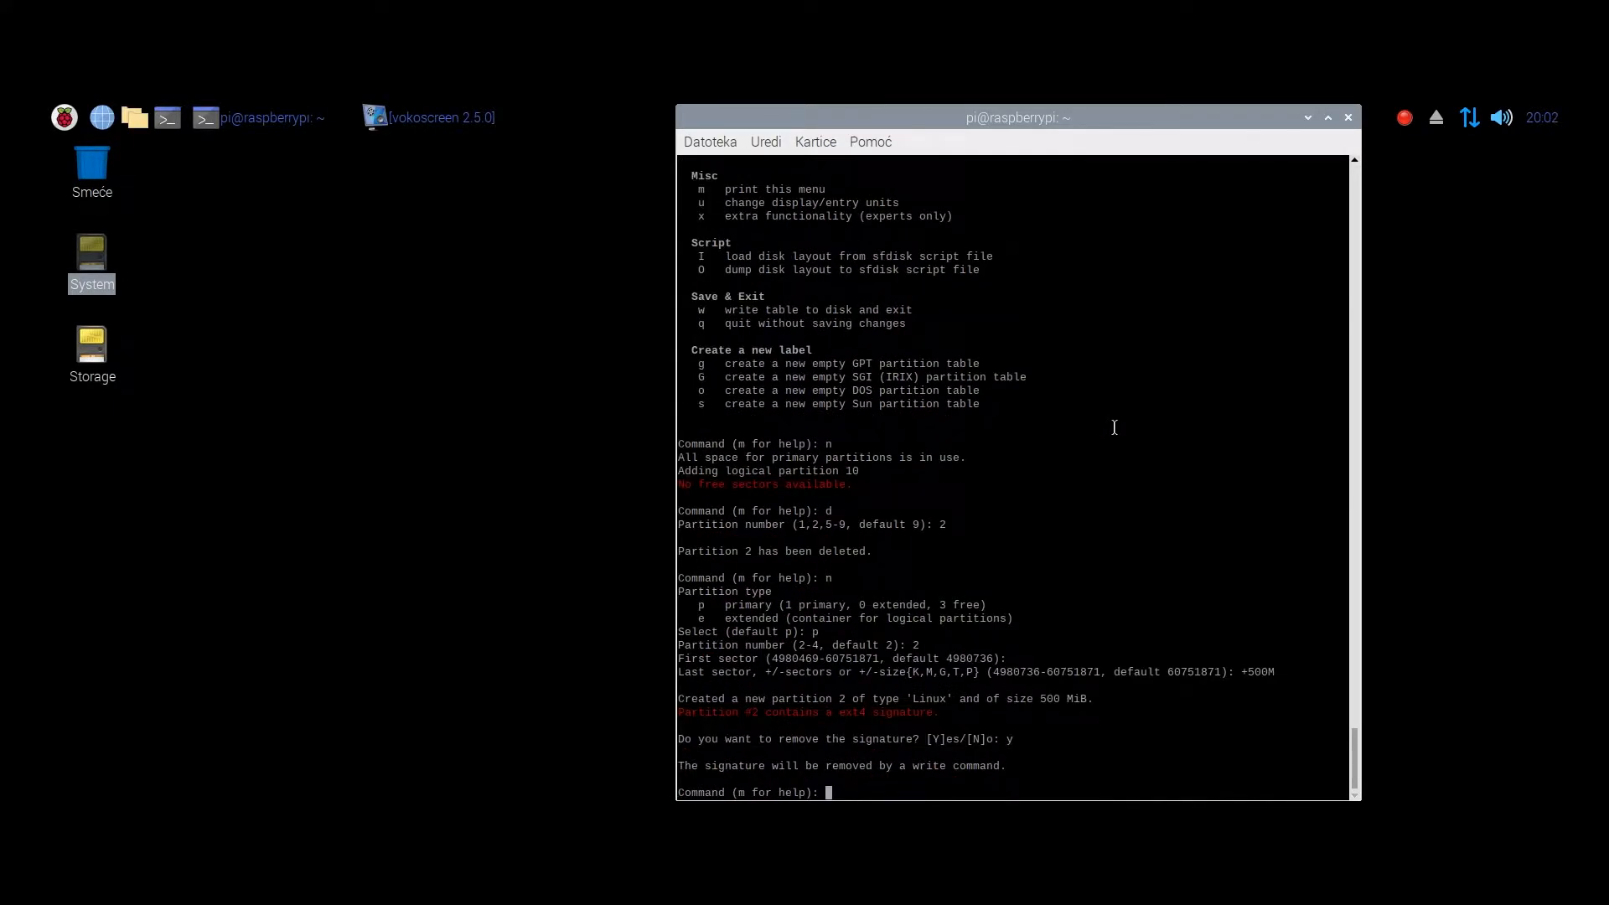
pyautogui.click(428, 118)
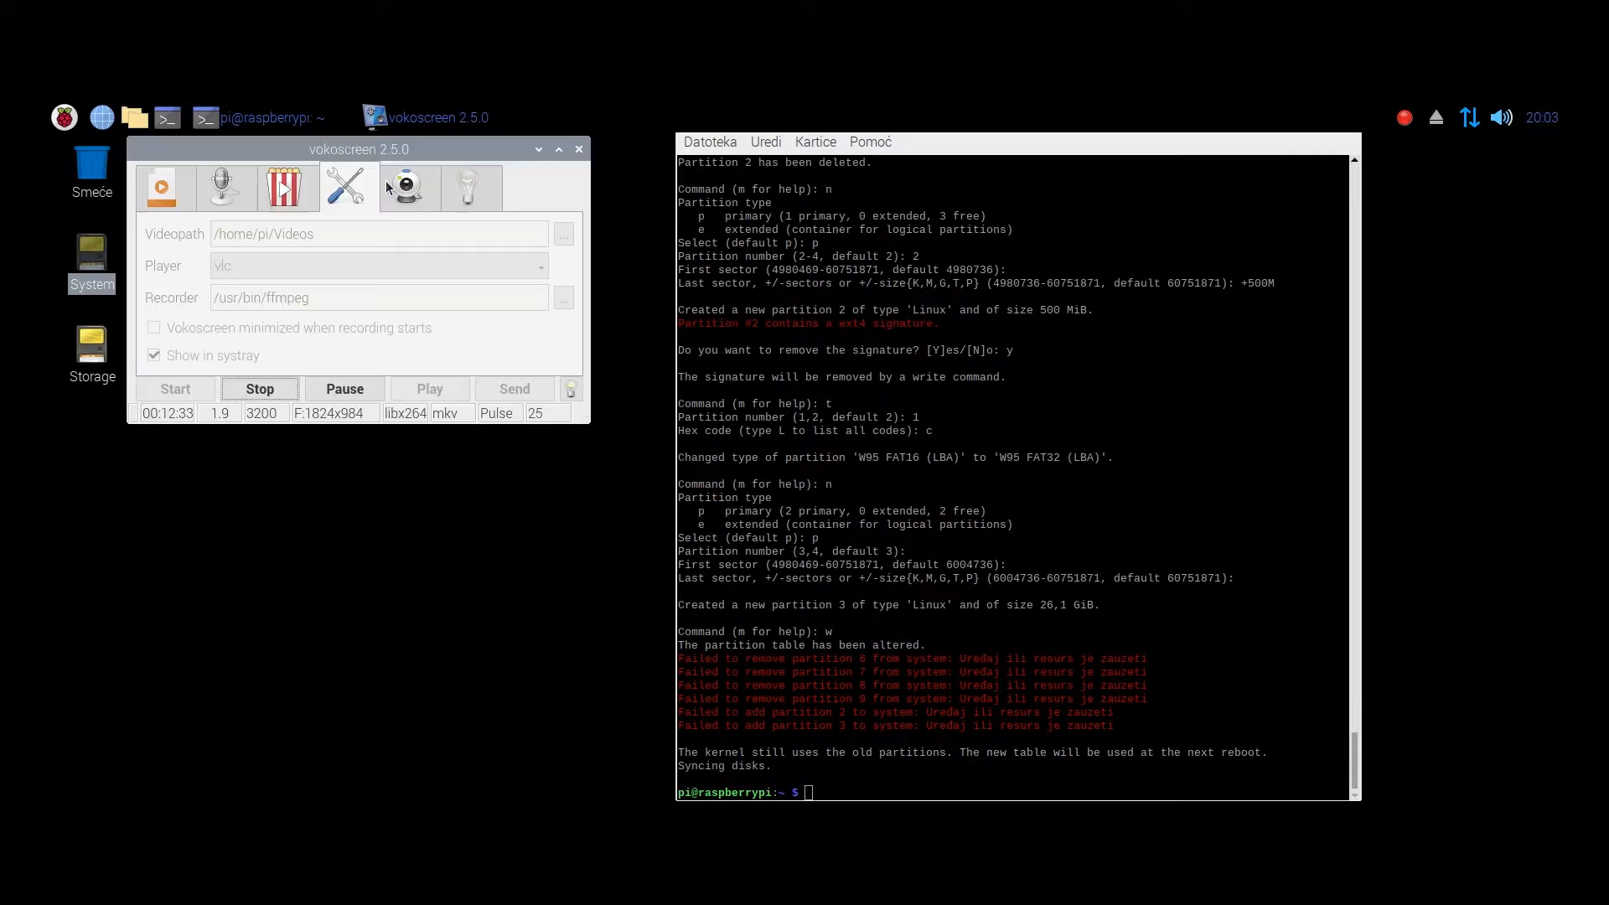